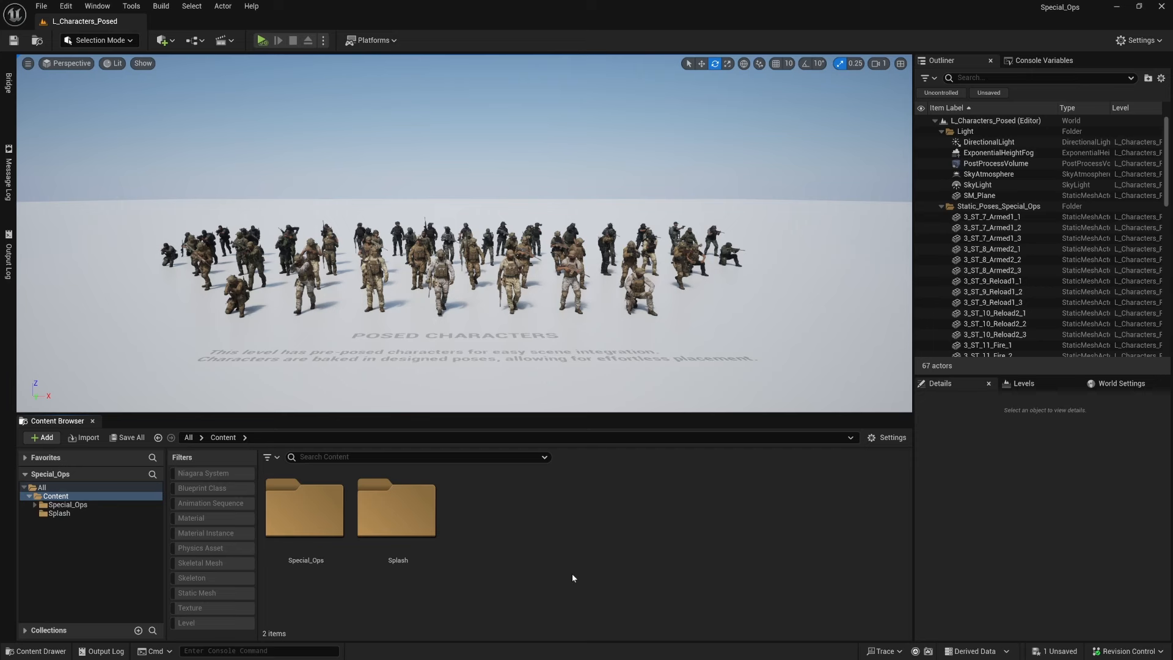
# Expand Content > Special_Ops and open its Maps folder to list the four levels
pyautogui.click(35, 504)
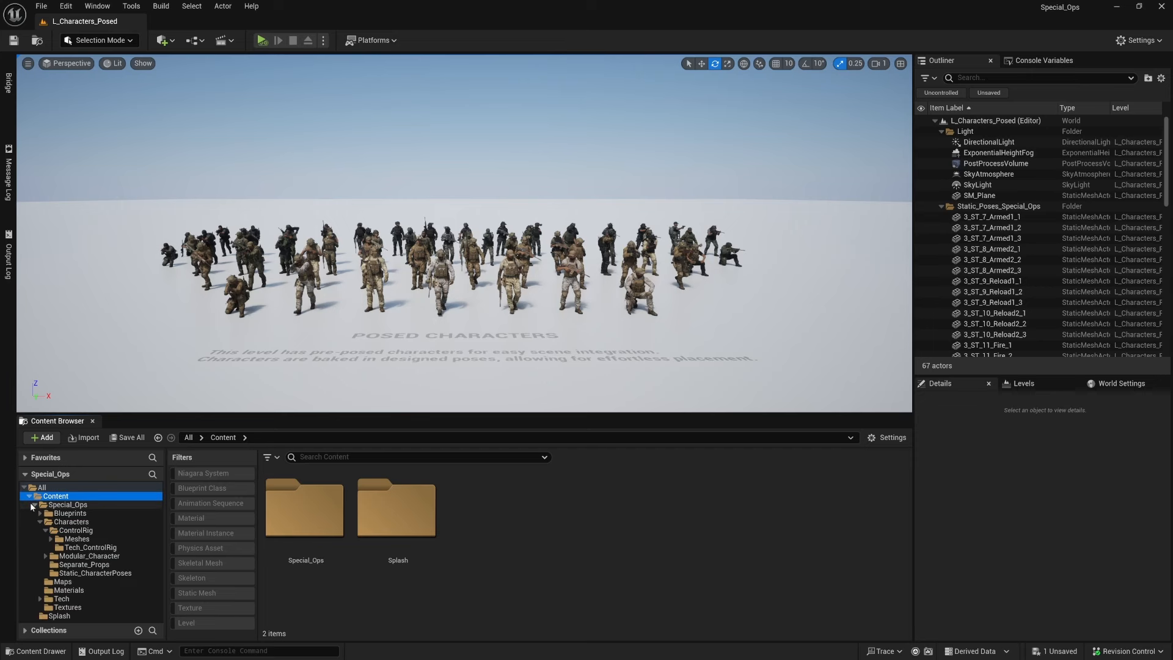
pyautogui.click(52, 581)
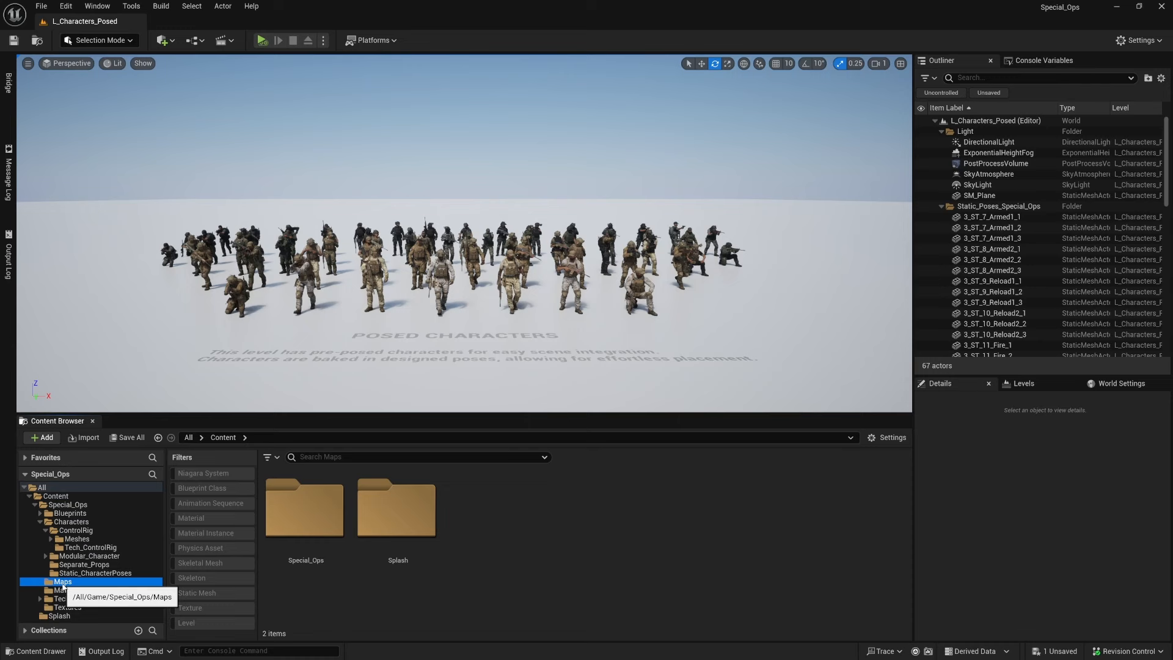
pyautogui.doubleClick(63, 581)
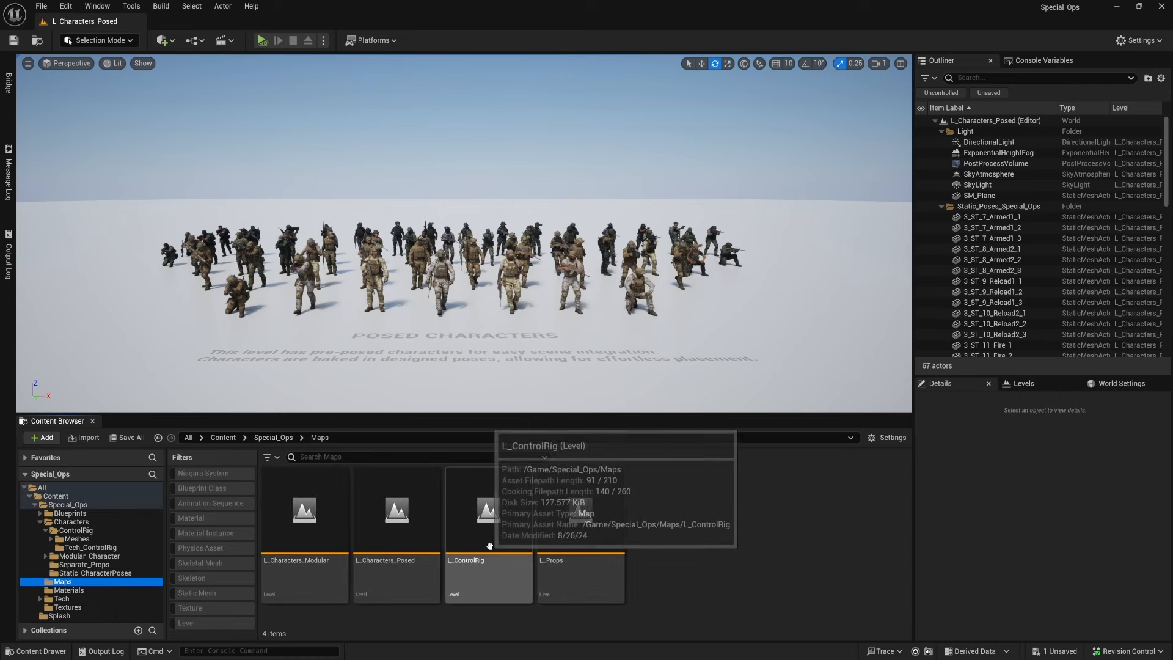
# Load the L_ControlRig level and open the LS_ControlRig cinematic for editing
pyautogui.doubleClick(489, 511)
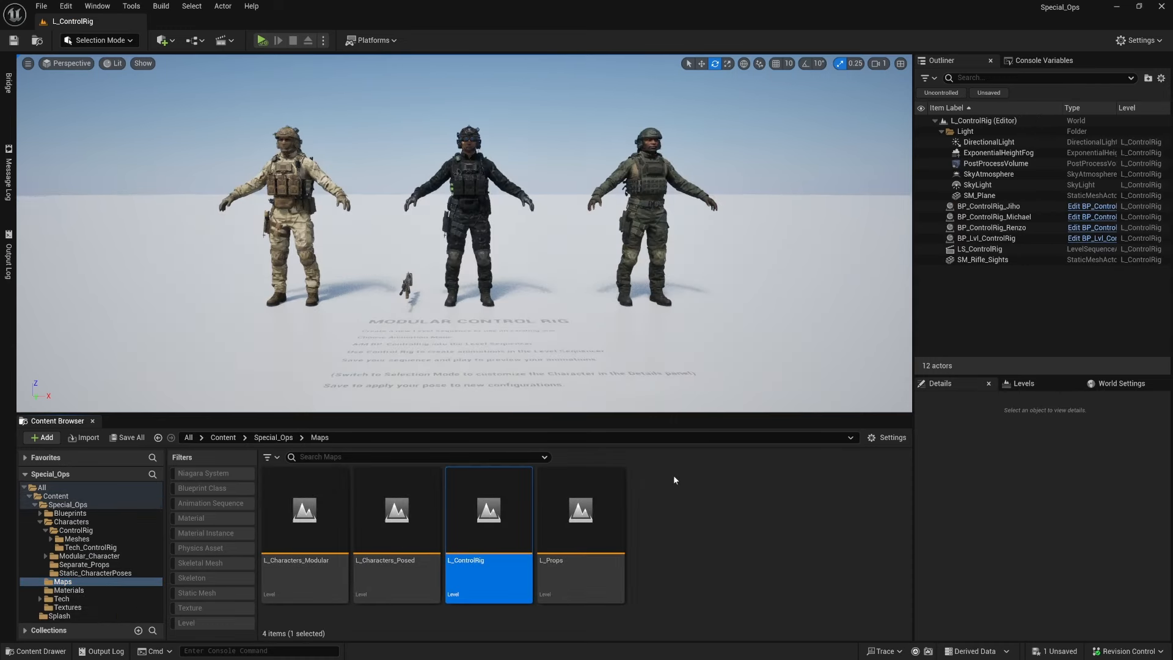
pyautogui.moveTo(178, 138)
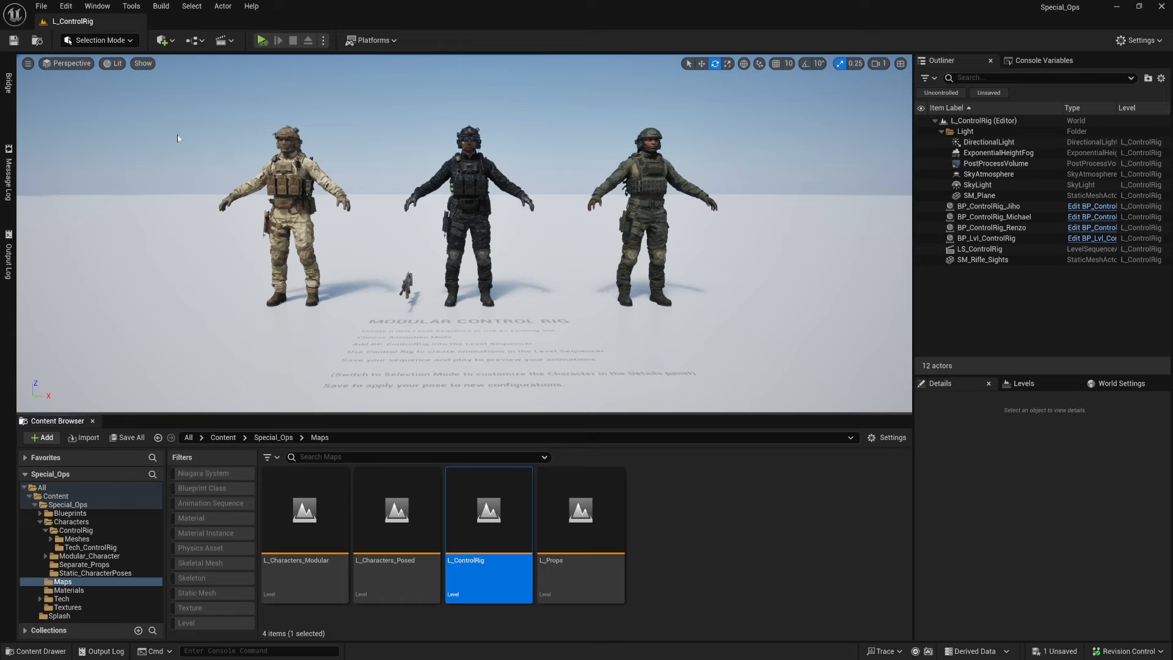
pyautogui.click(222, 40)
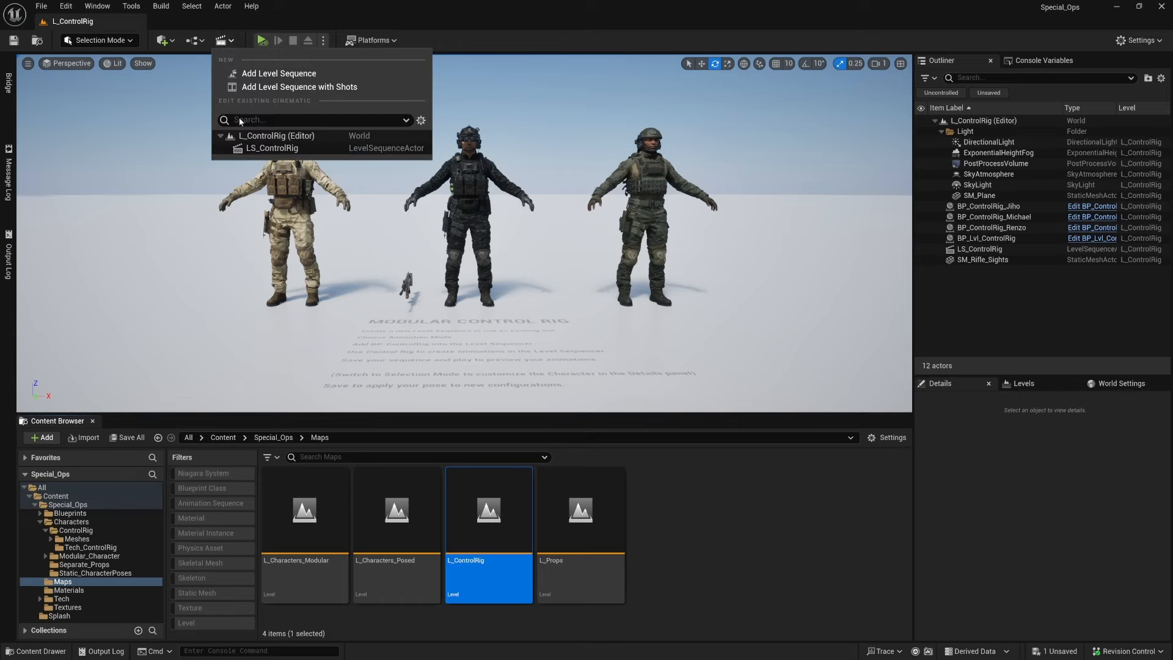
pyautogui.moveTo(251, 149)
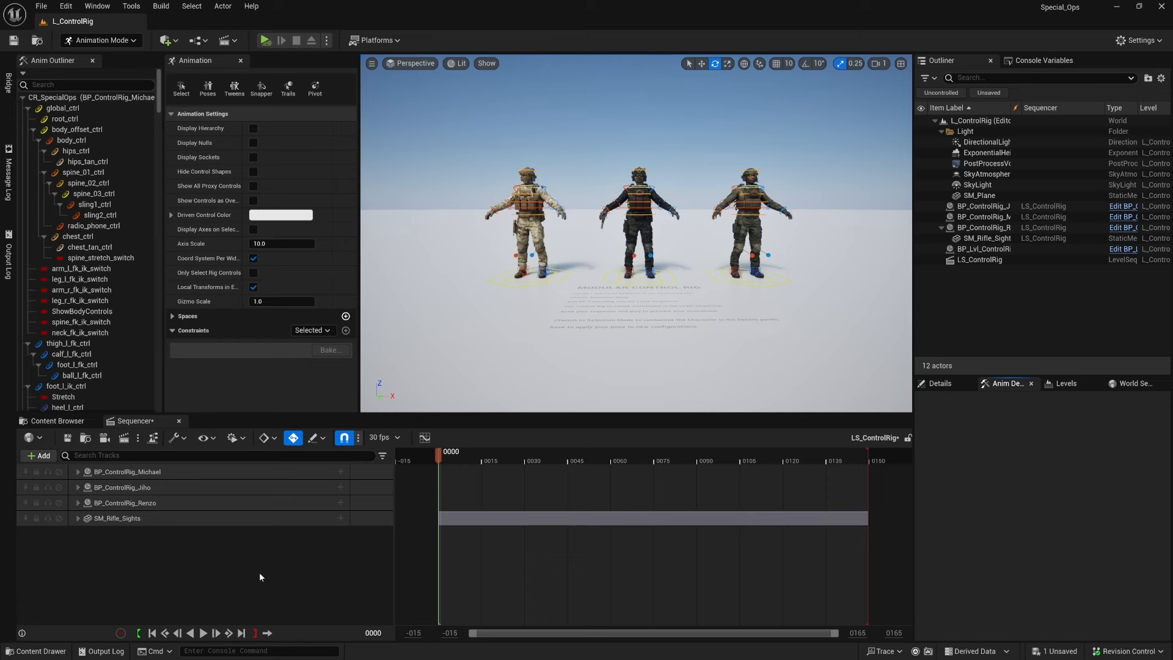
# Inspect the SM_Rifle_Sights Attach track on Renzo's right hand and select hand_r_fk_ctrl
pyautogui.click(78, 518)
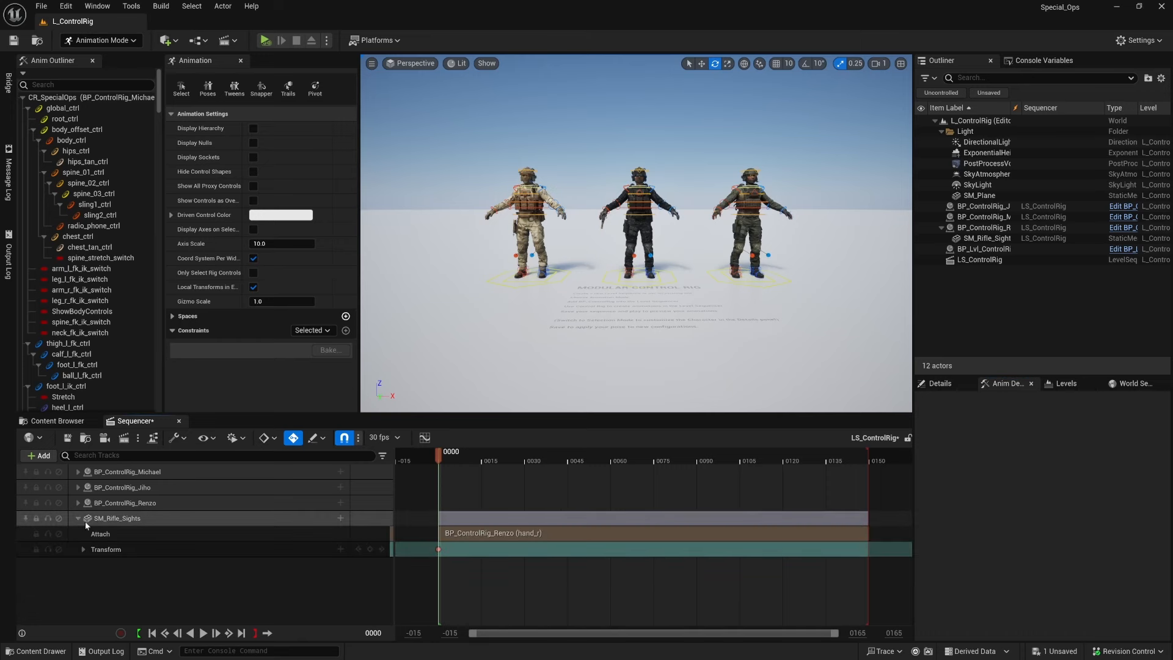
pyautogui.click(100, 534)
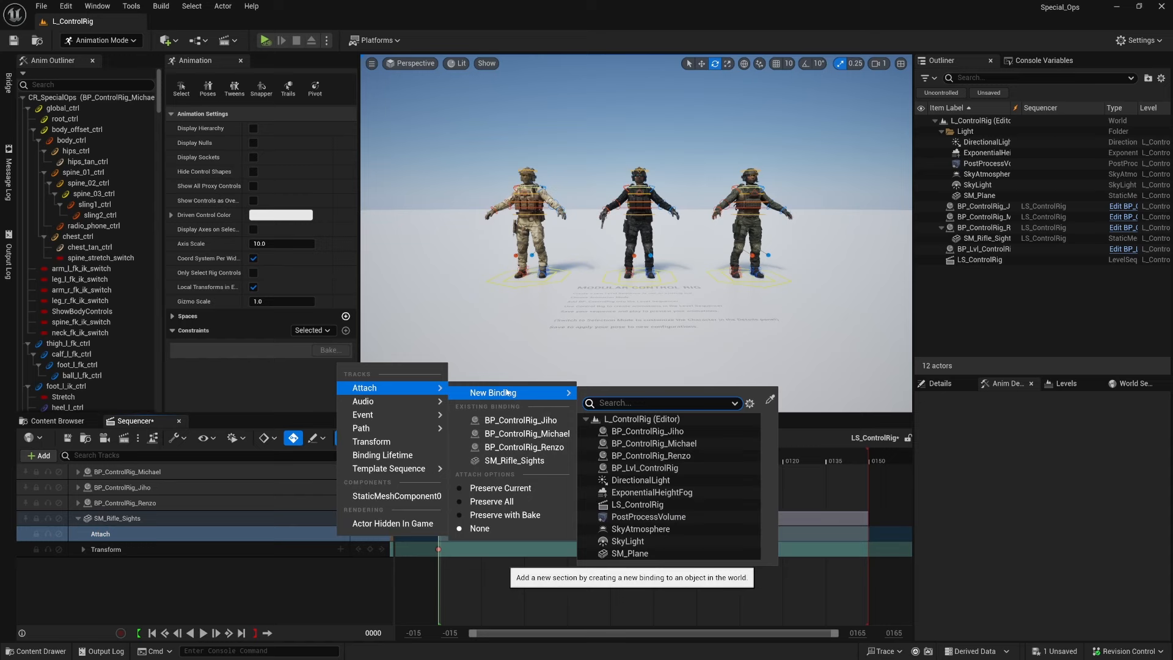
pyautogui.moveTo(661, 456)
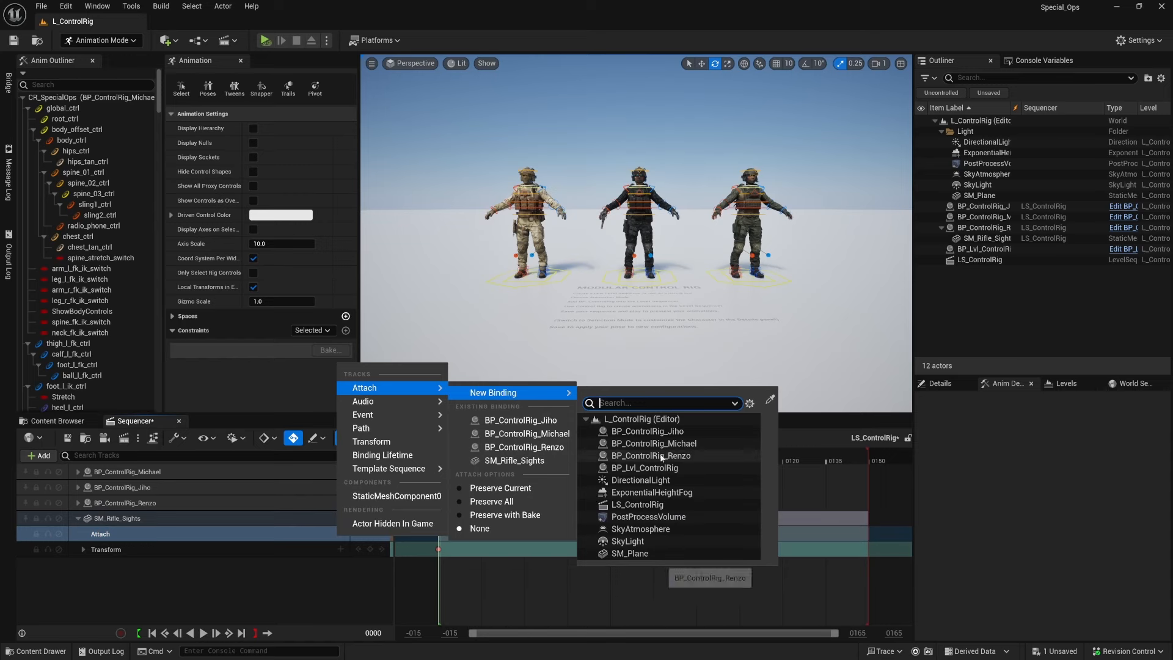
pyautogui.click(650, 455)
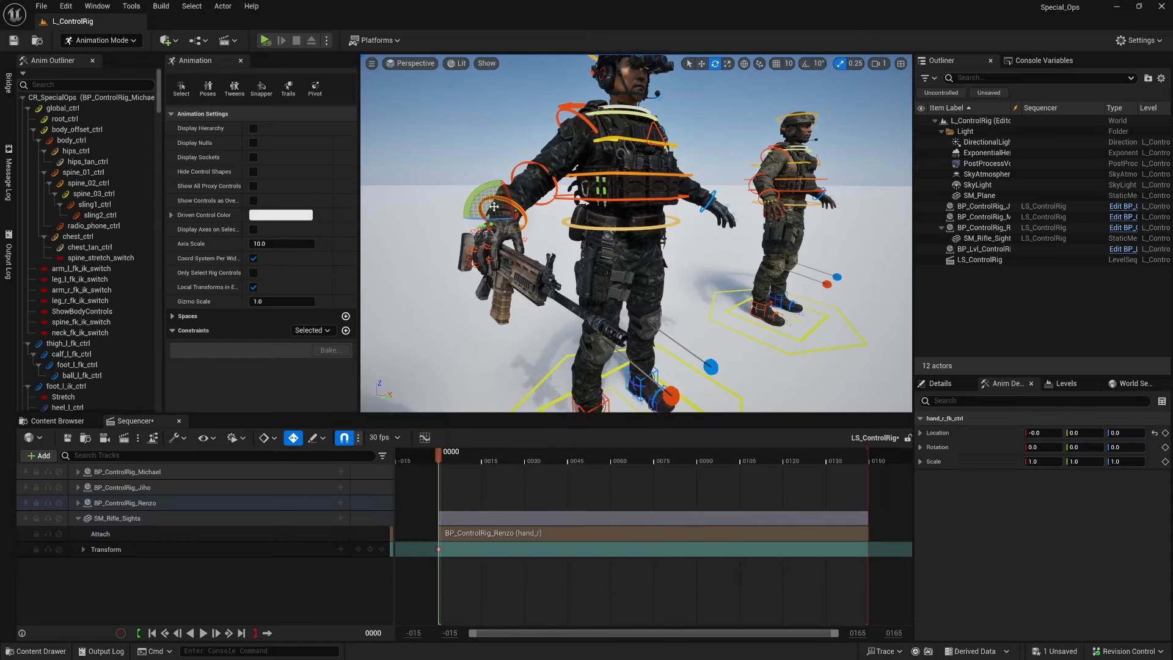
pyautogui.moveTo(494, 205); pyautogui.dragTo(513, 224)
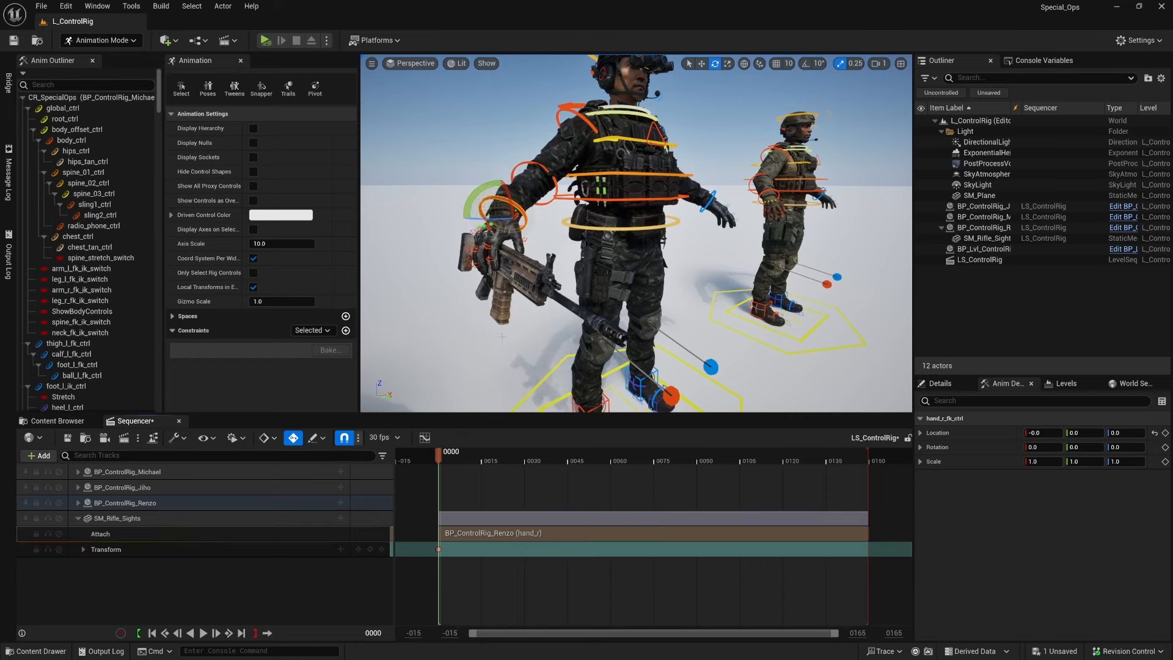
pyautogui.click(63, 7)
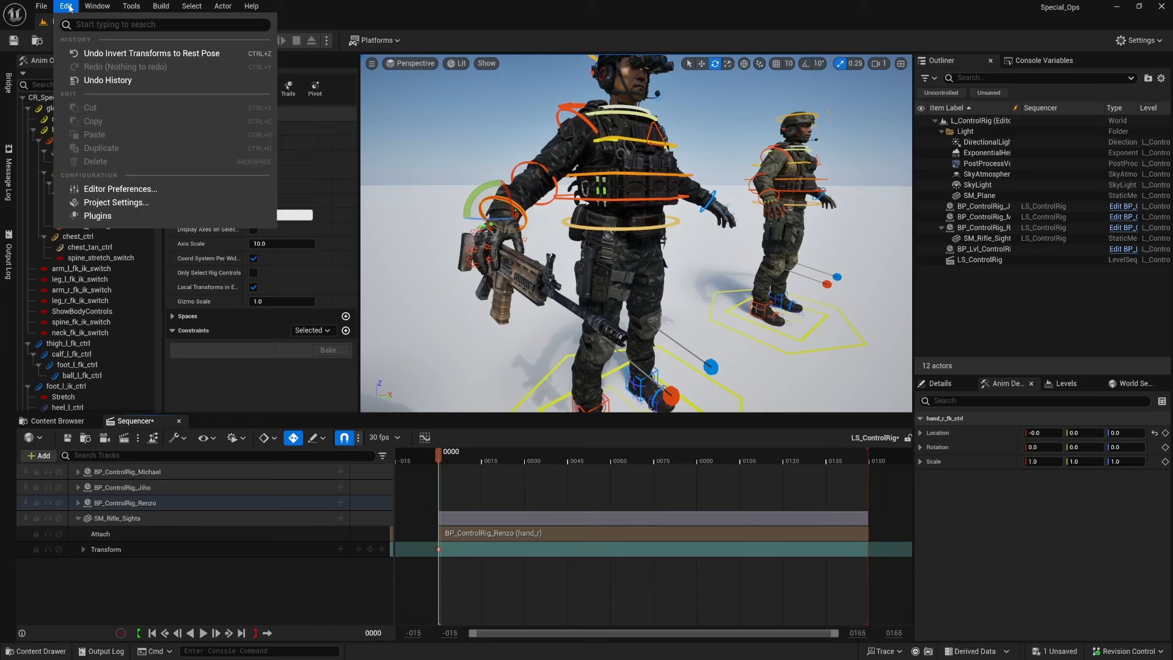
# Search Editor Preferences for 'arc' and enable Arcball Rotate for level viewports
pyautogui.click(120, 189)
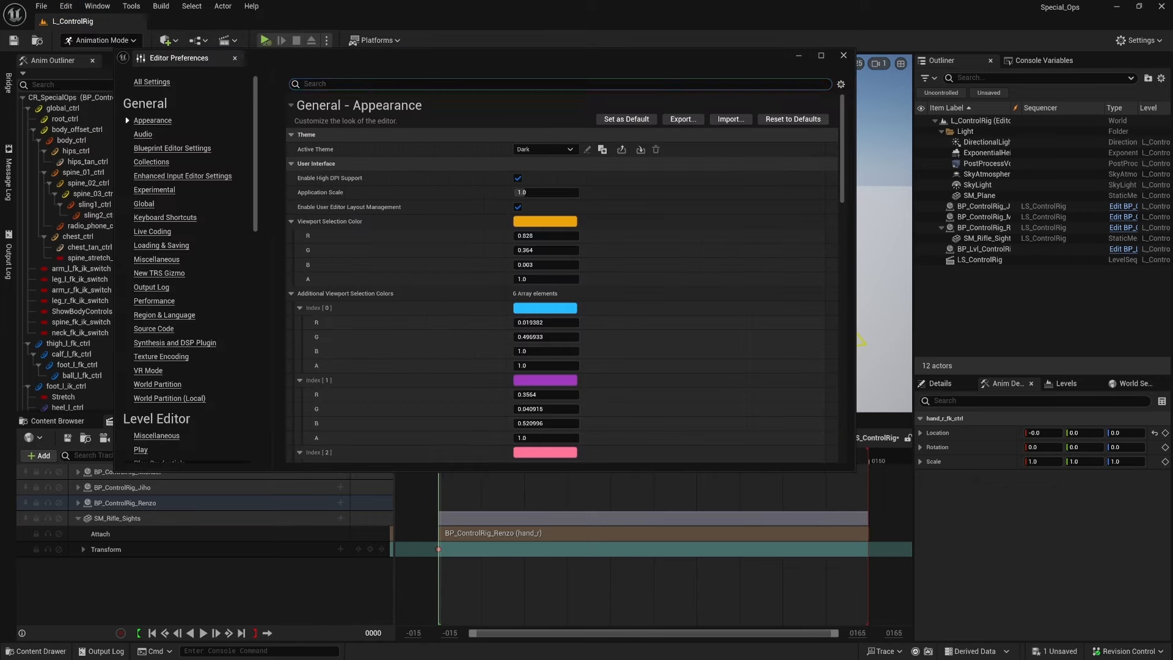
pyautogui.write('arcball')
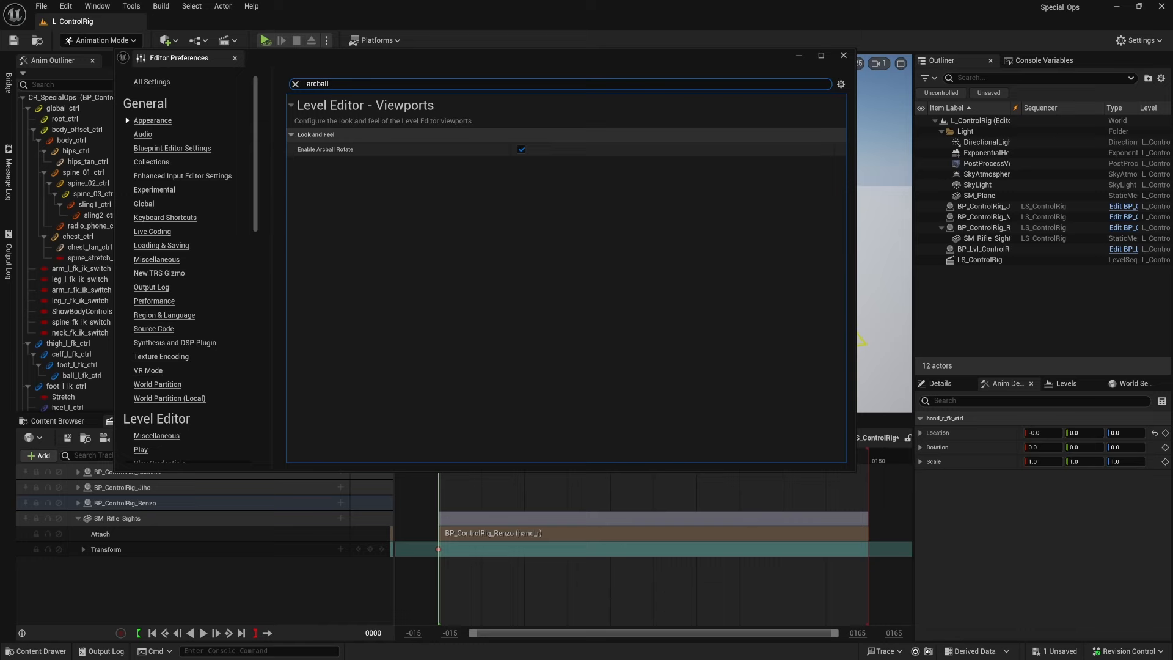
pyautogui.moveTo(520, 166)
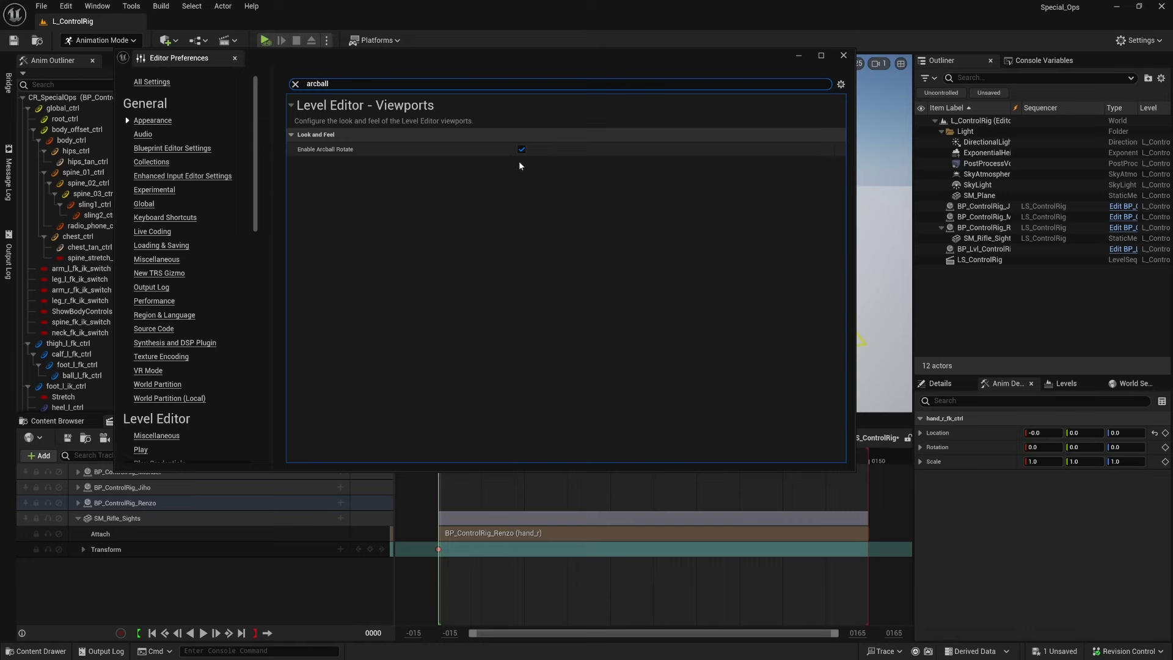
pyautogui.click(843, 55)
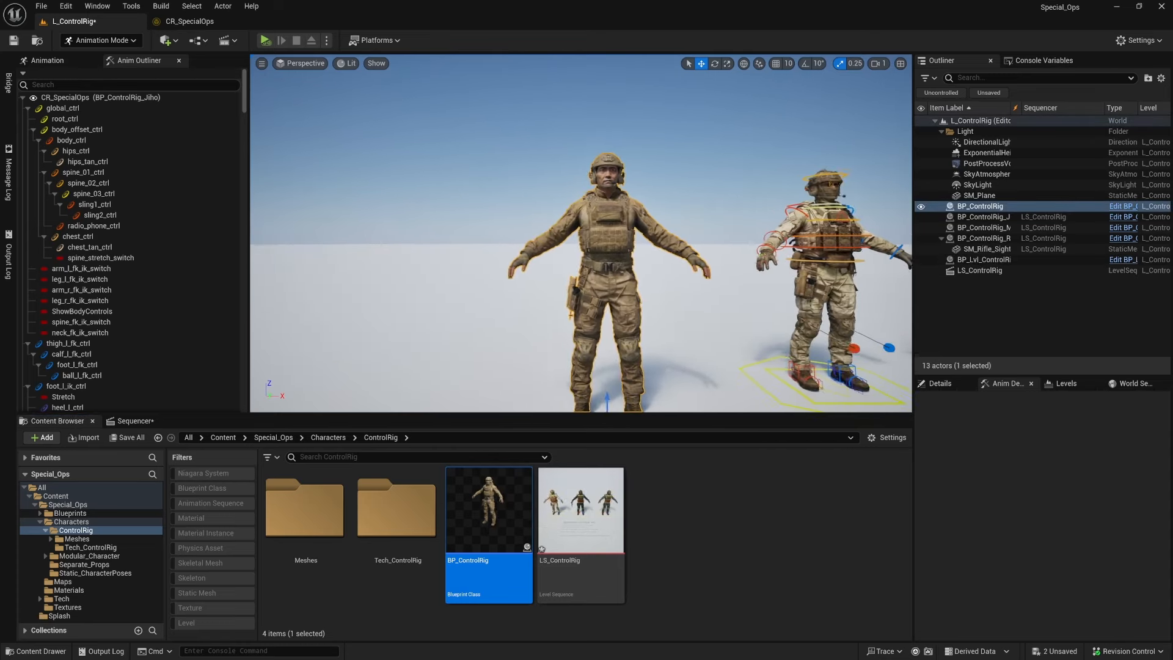
# Open the Characters/Separate_Props folder listing 59 gear meshes
pyautogui.click(126, 421)
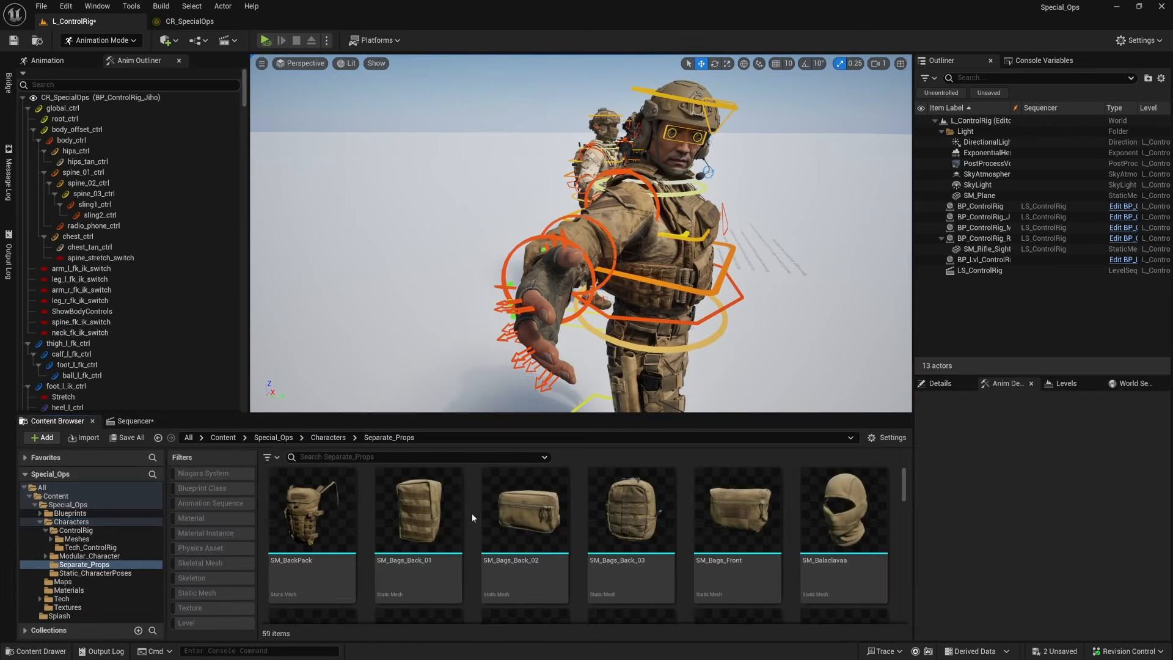
# Search 'pistol', drop SM_Pistol into the level near the soldier, and select it
pyautogui.click(418, 457)
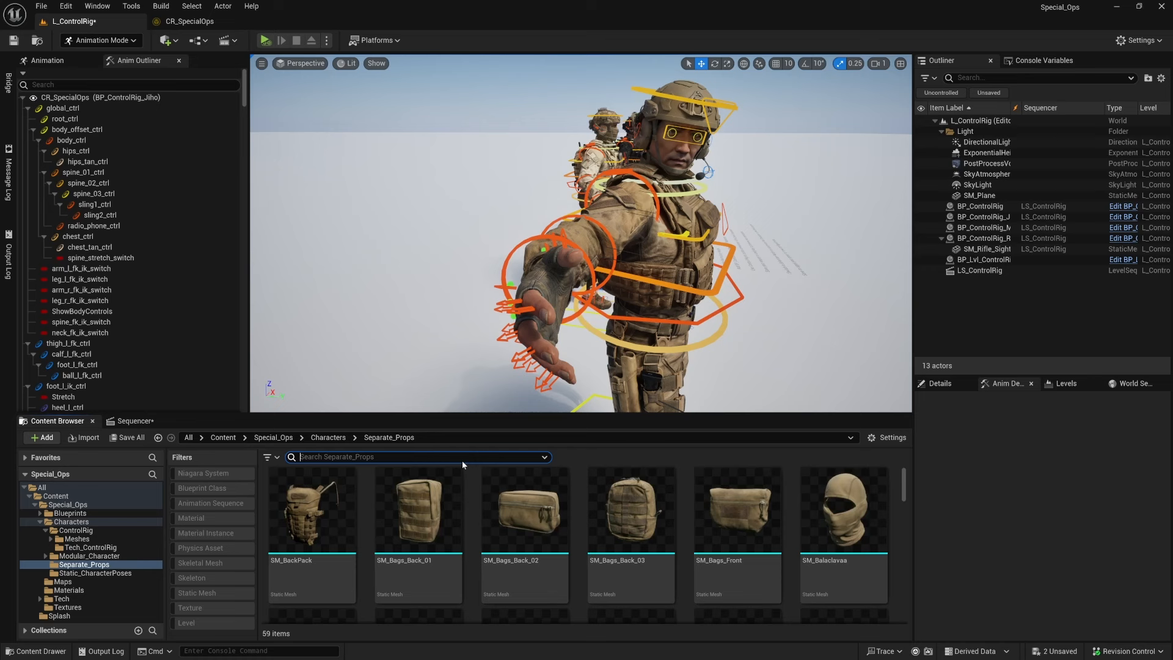
pyautogui.write('pistol')
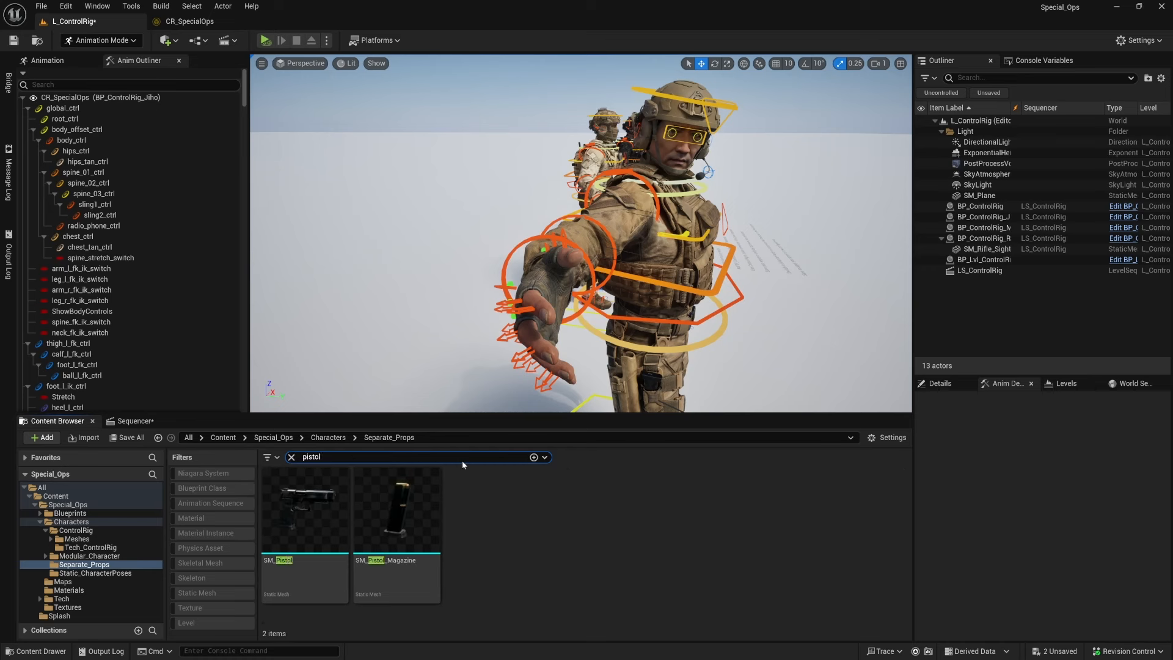
pyautogui.moveTo(304, 509); pyautogui.dragTo(419, 373)
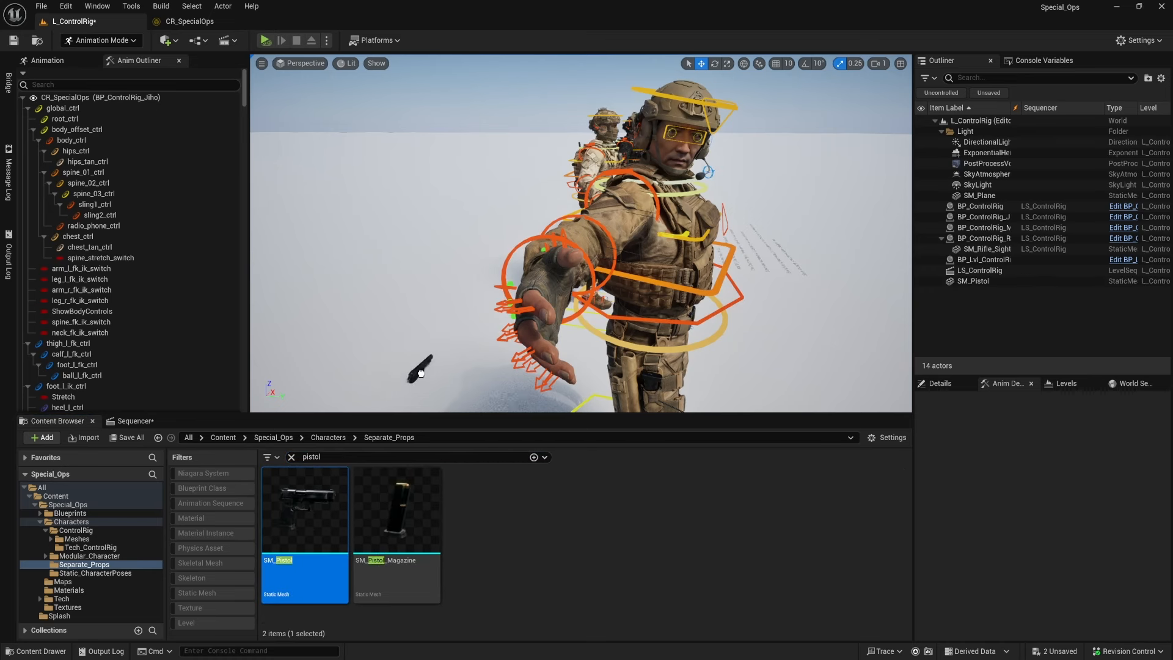
pyautogui.click(973, 281)
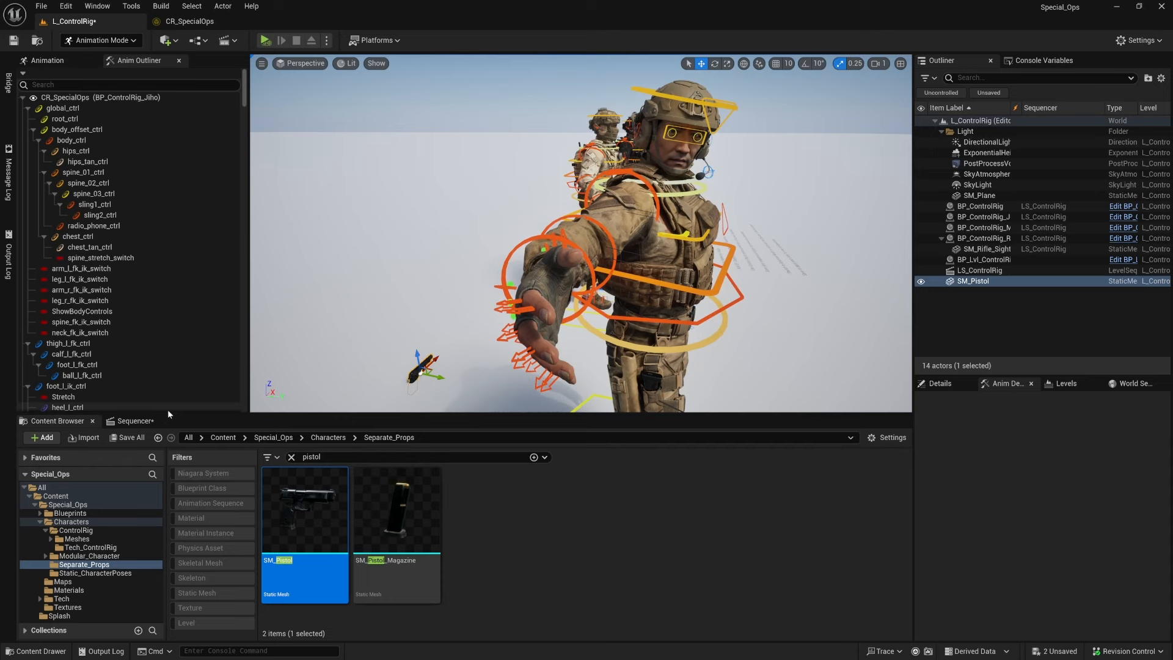
pyautogui.click(130, 421)
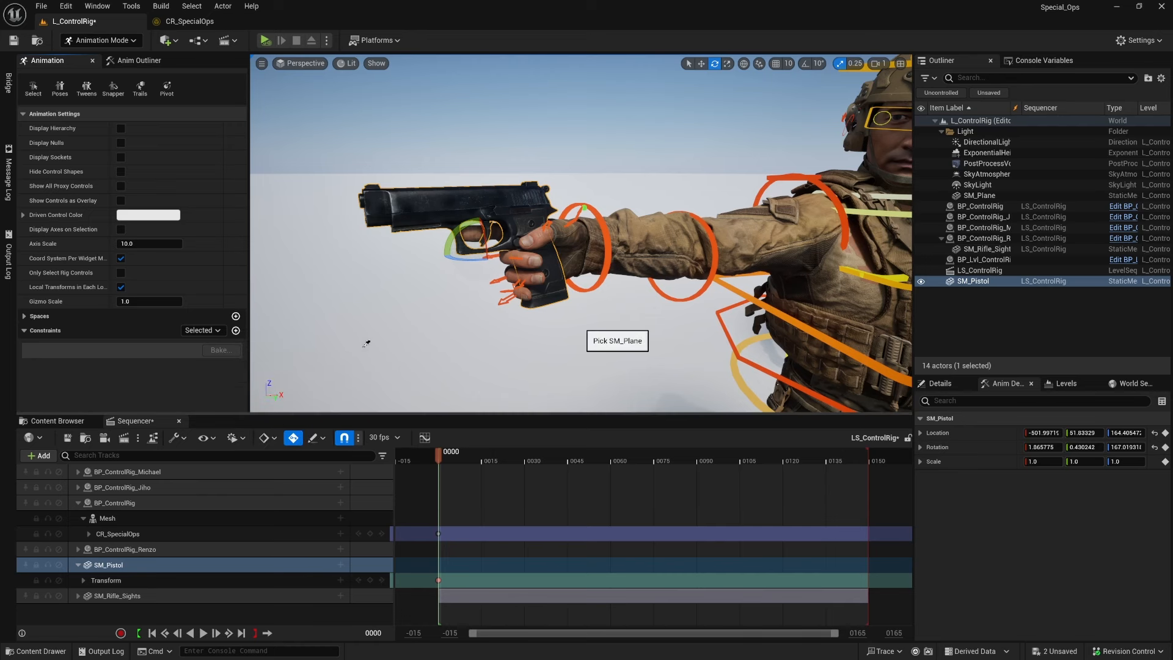
pyautogui.moveTo(615, 241)
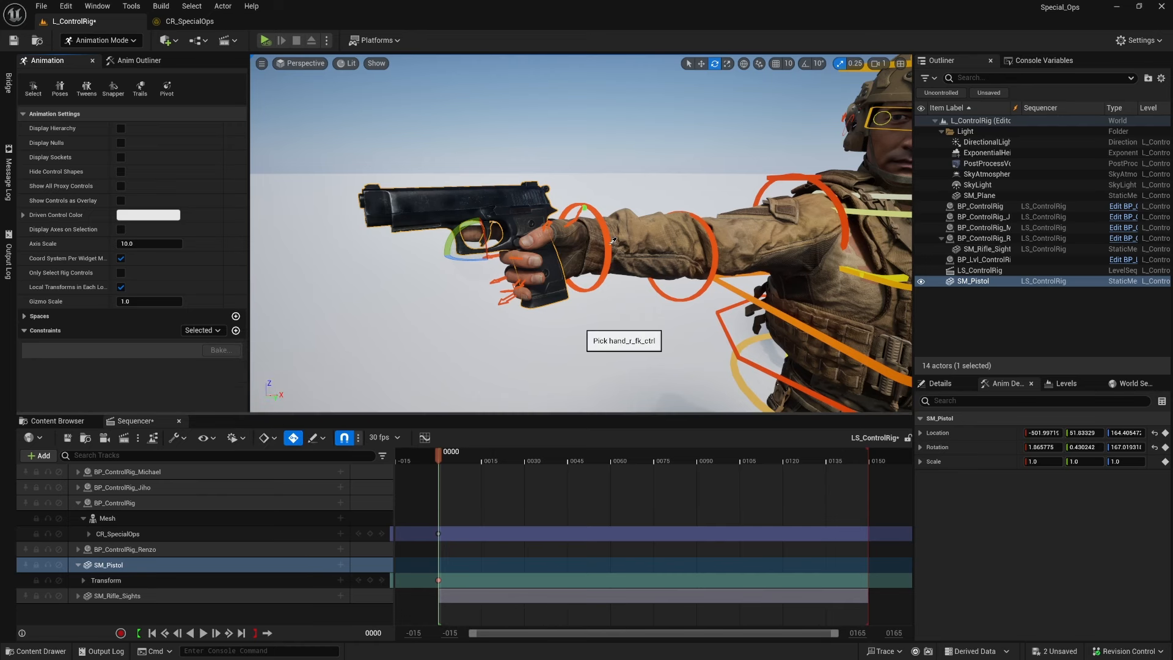